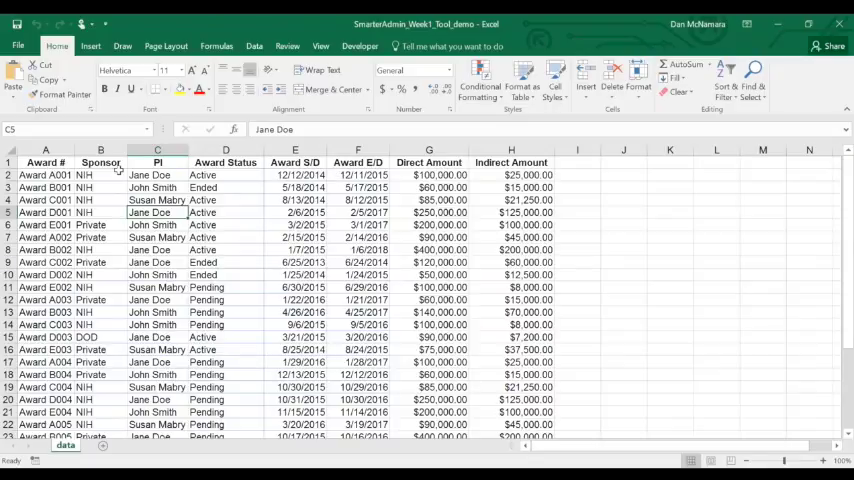
- Create a pivot table from the awards data on a new worksheet
{"action": "left_click", "coordinate": [100, 162]}
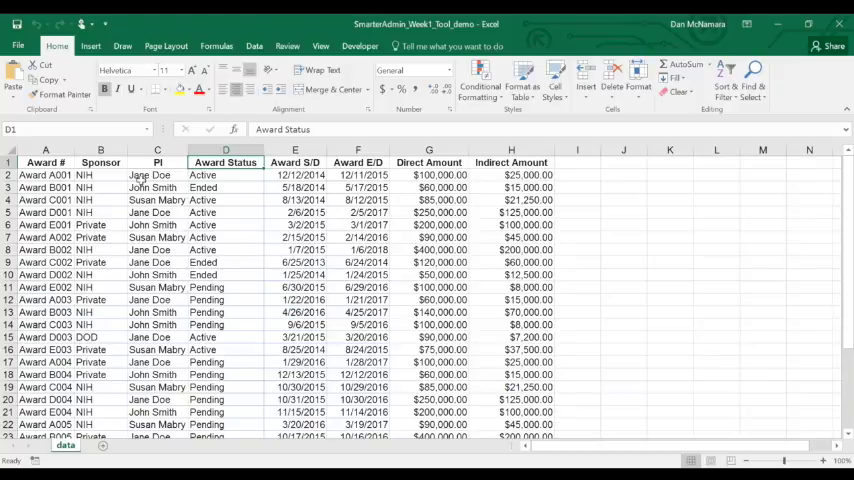
{"action": "left_click", "coordinate": [156, 224]}
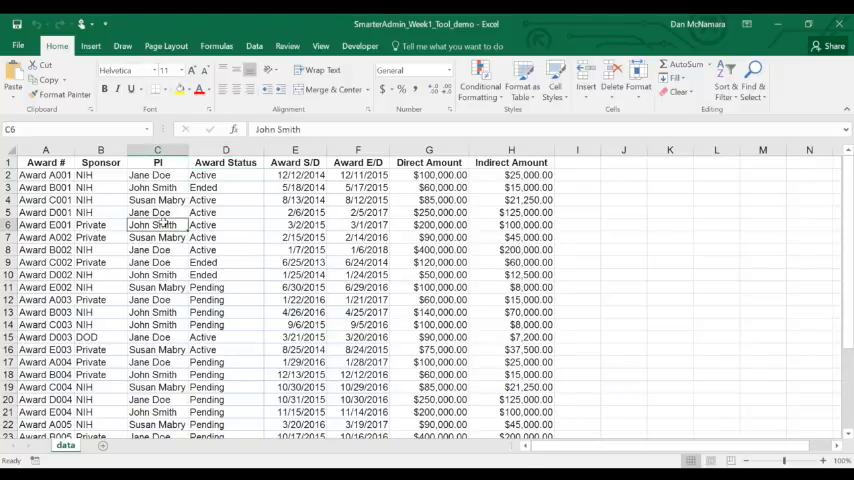
{"action": "left_click", "coordinate": [92, 46]}
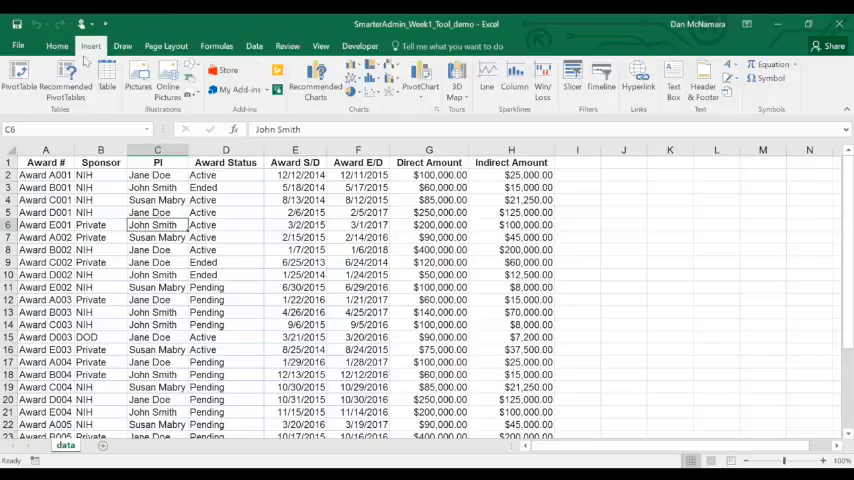
{"action": "left_click", "coordinate": [18, 82]}
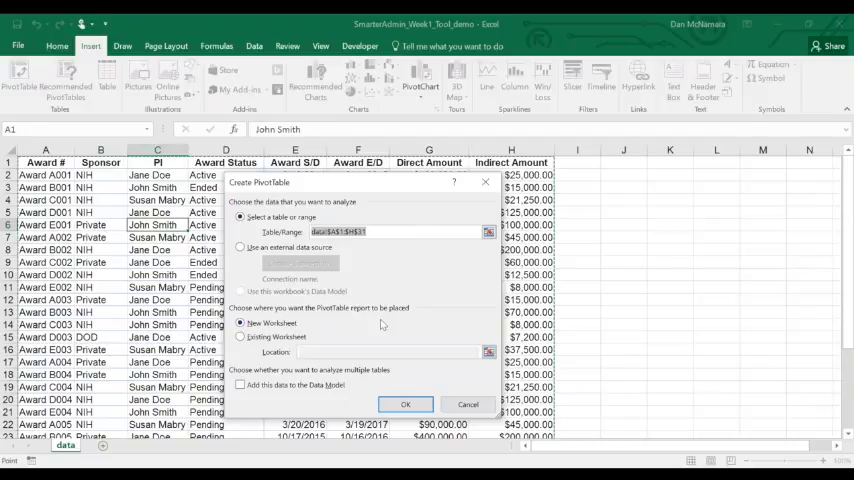
{"action": "left_click", "coordinate": [404, 404]}
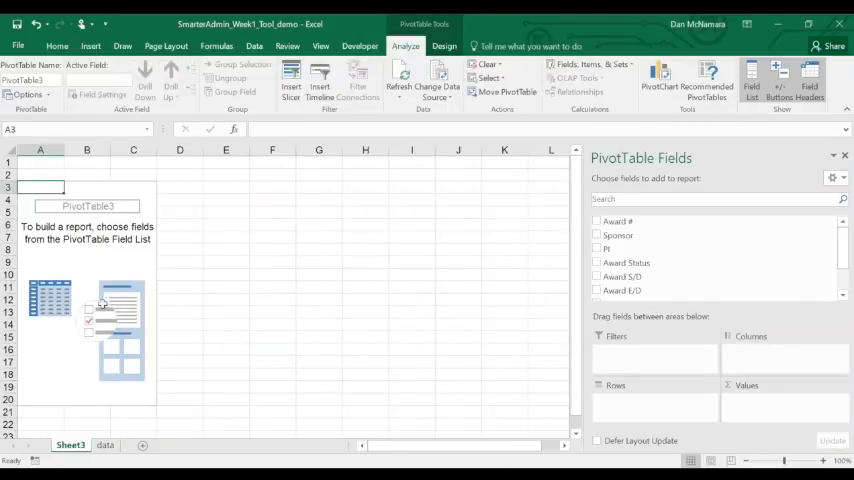
{"action": "mouse_move", "coordinate": [114, 270]}
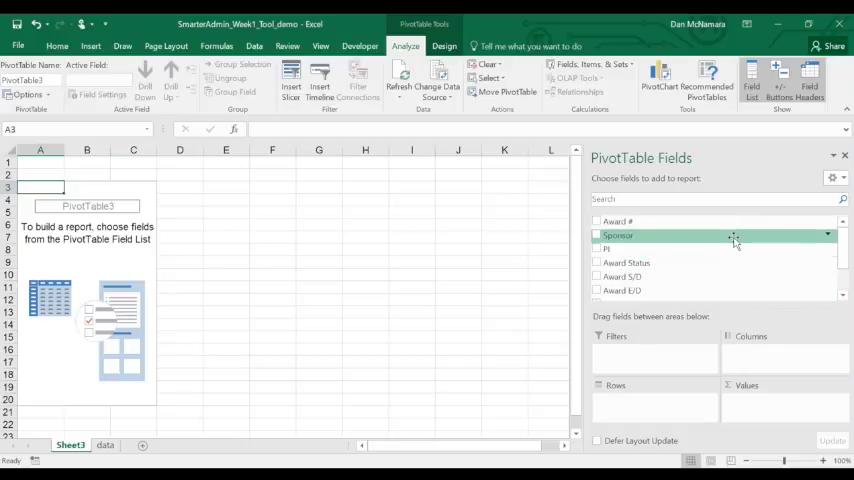
{"action": "mouse_move", "coordinate": [736, 248]}
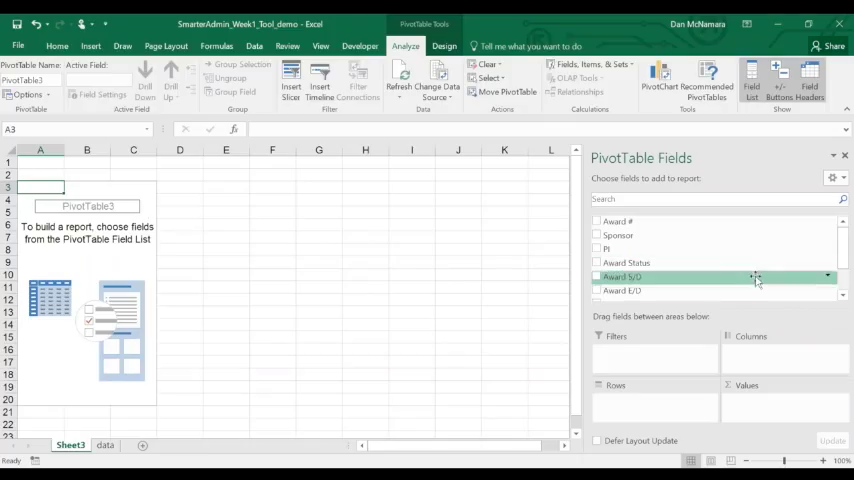
{"action": "mouse_move", "coordinate": [700, 372]}
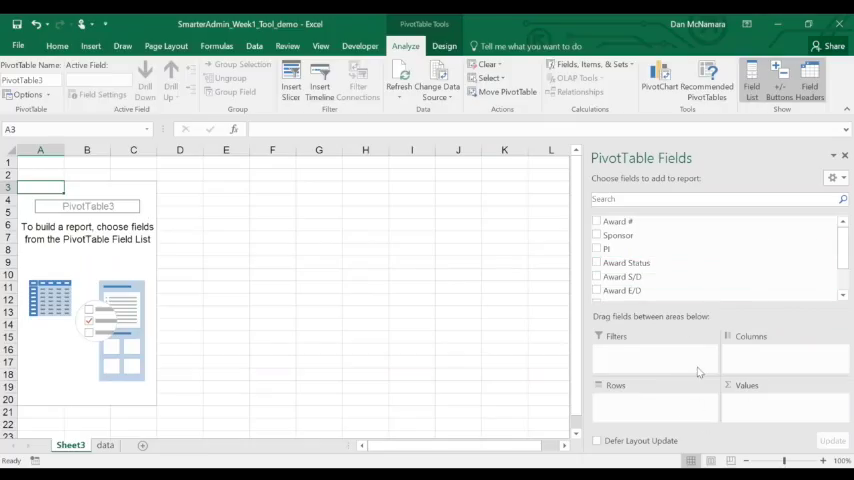
{"action": "mouse_move", "coordinate": [776, 336]}
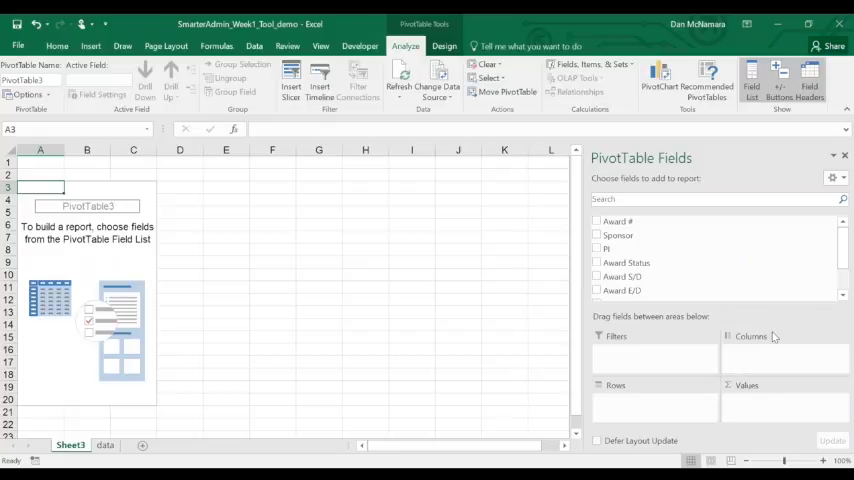
{"action": "scroll", "scroll_direction": "down", "scroll_amount": 3}
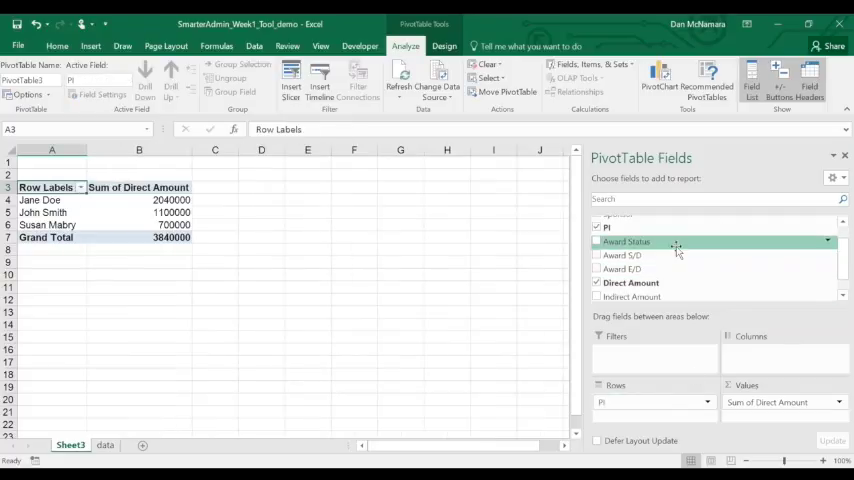
- Add Award Status as a row grouping nested under PI
{"action": "left_click", "coordinate": [596, 232]}
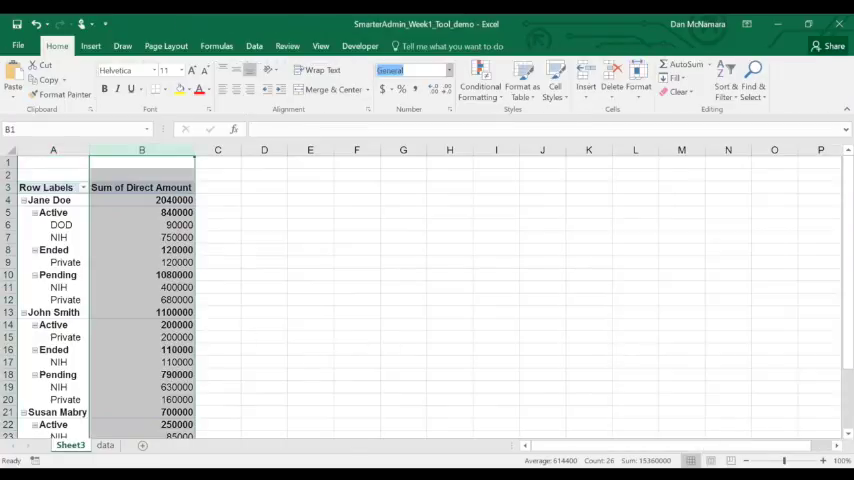
- Format the Direct Amount values as currency and collapse an award status group's sponsors
{"action": "left_click", "coordinate": [408, 70]}
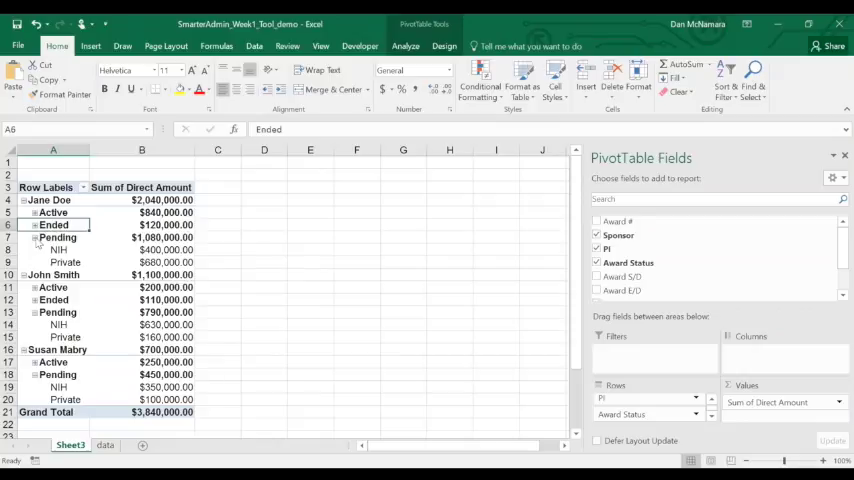
{"action": "left_click", "coordinate": [36, 236]}
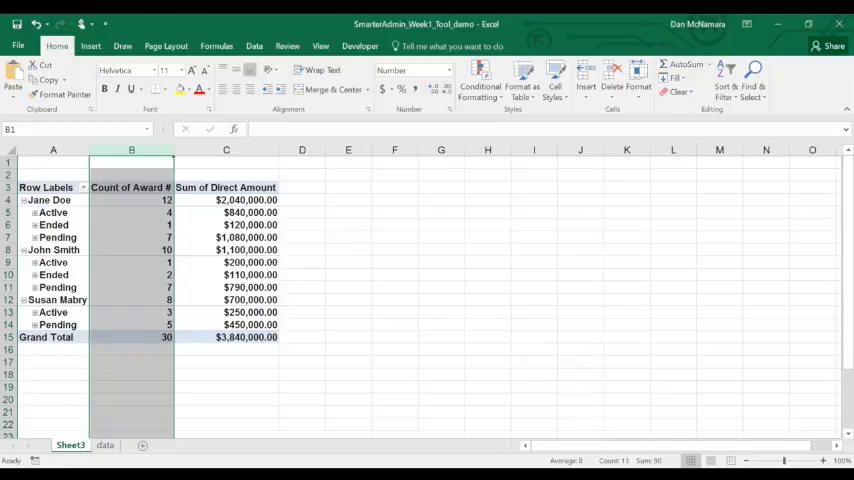
{"action": "mouse_move", "coordinate": [182, 218]}
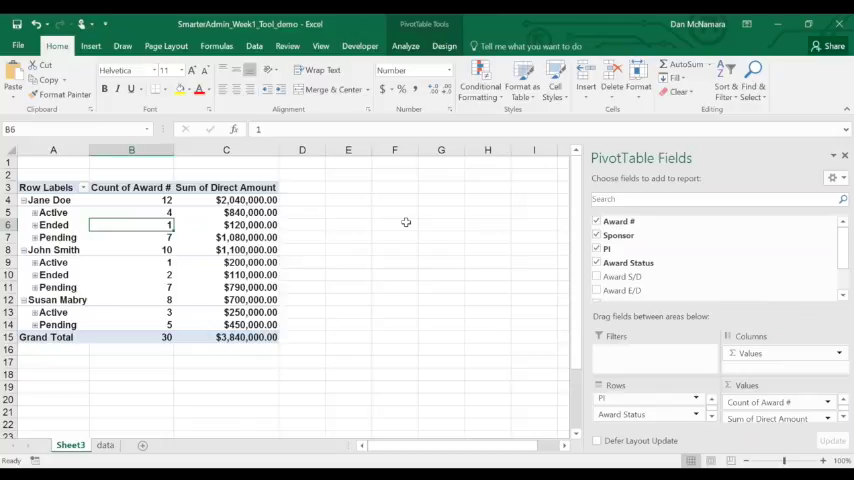
- Expand Jane Doe's Pending awards by sponsor and review the NIH award count
{"action": "left_click", "coordinate": [132, 236]}
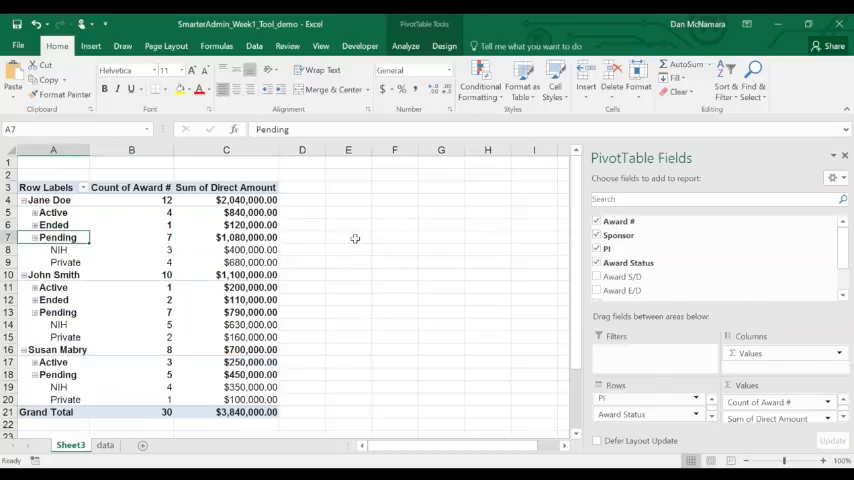
{"action": "left_click", "coordinate": [58, 250]}
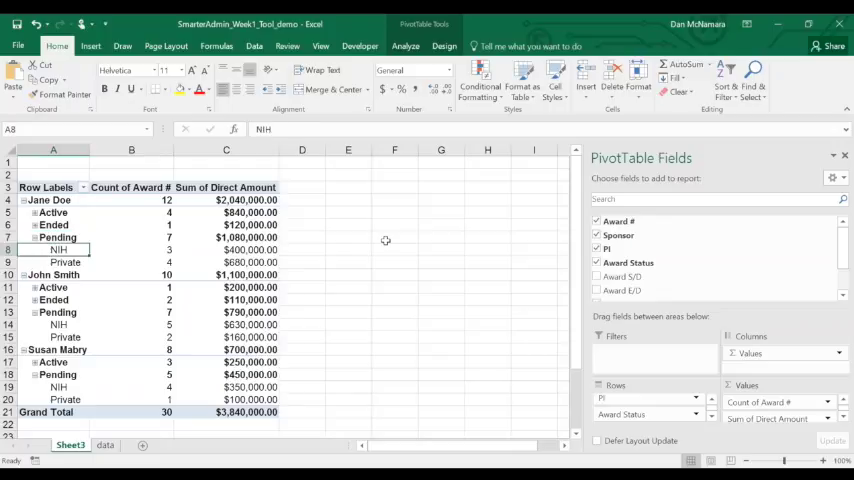
{"action": "left_click", "coordinate": [132, 250]}
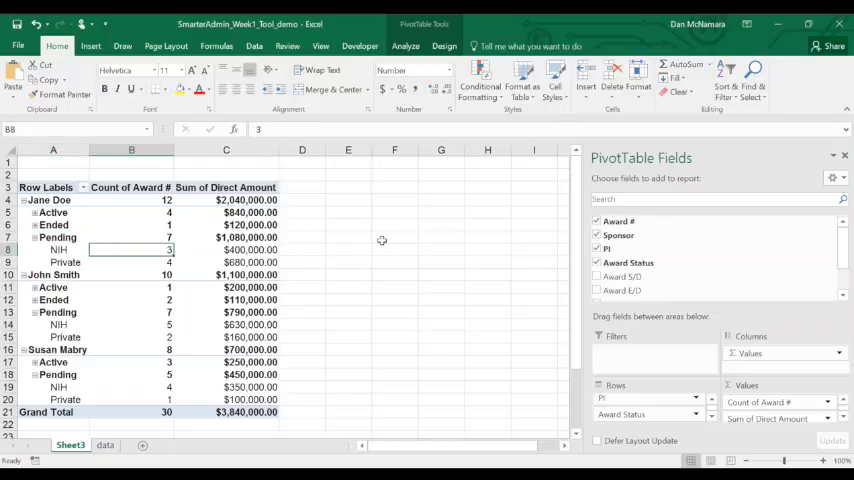